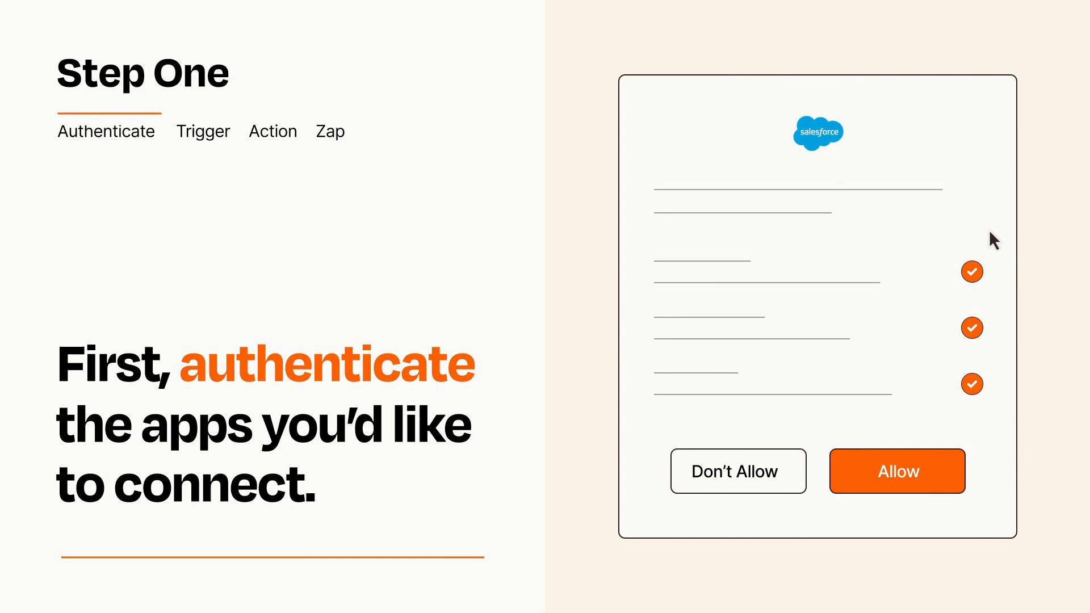
{"action": "mouse_move", "coordinate": [960, 507]}
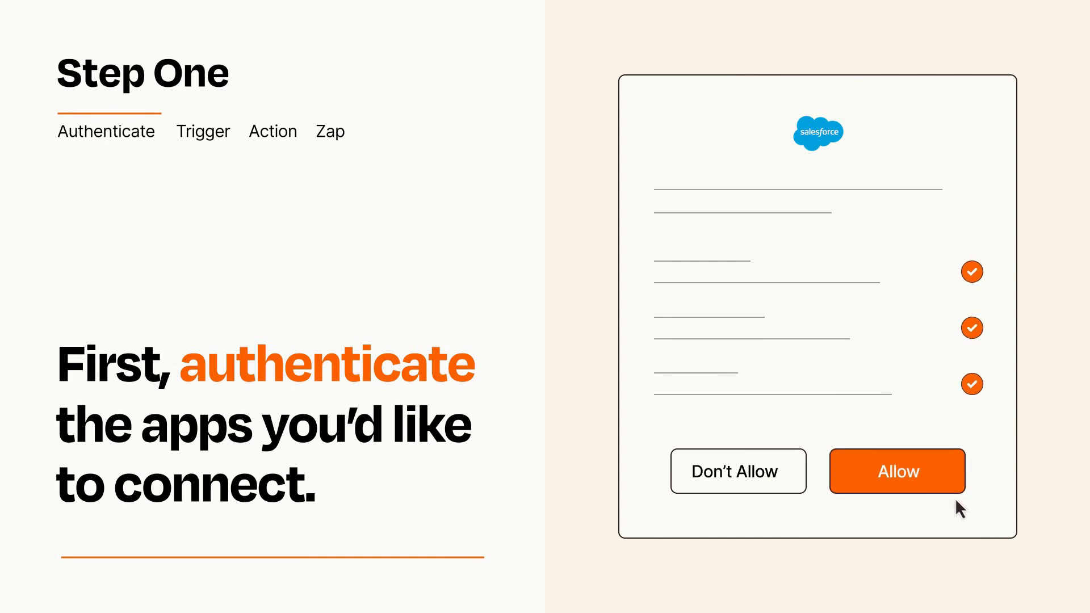
- Allow Zapier access to the Salesforce account
{"action": "left_click", "coordinate": [897, 471]}
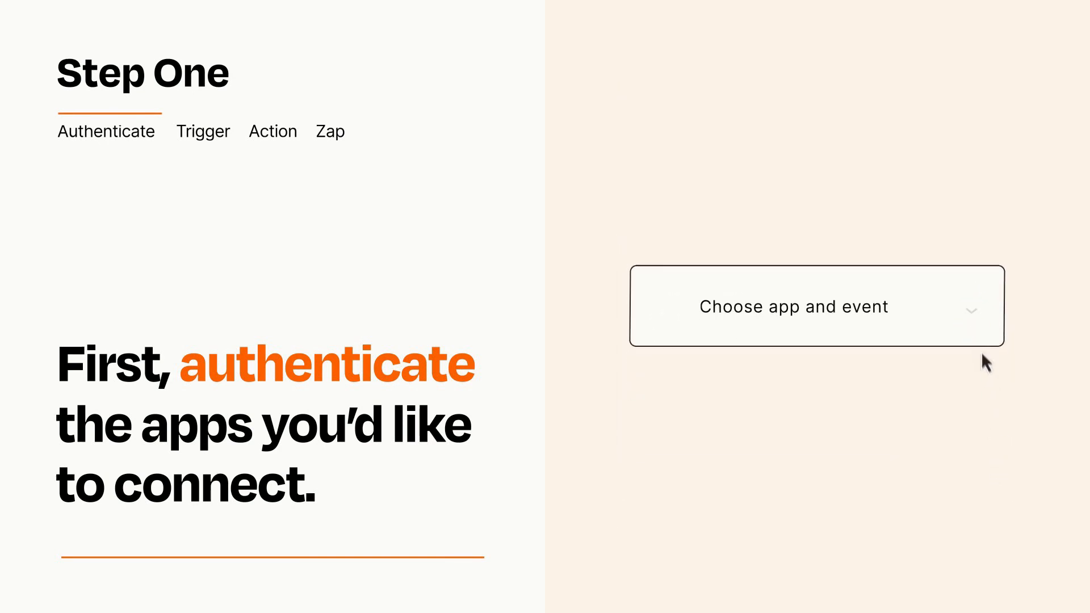
- Choose HubSpot New Form Submission as the Zap's trigger event
{"action": "left_click", "coordinate": [816, 305]}
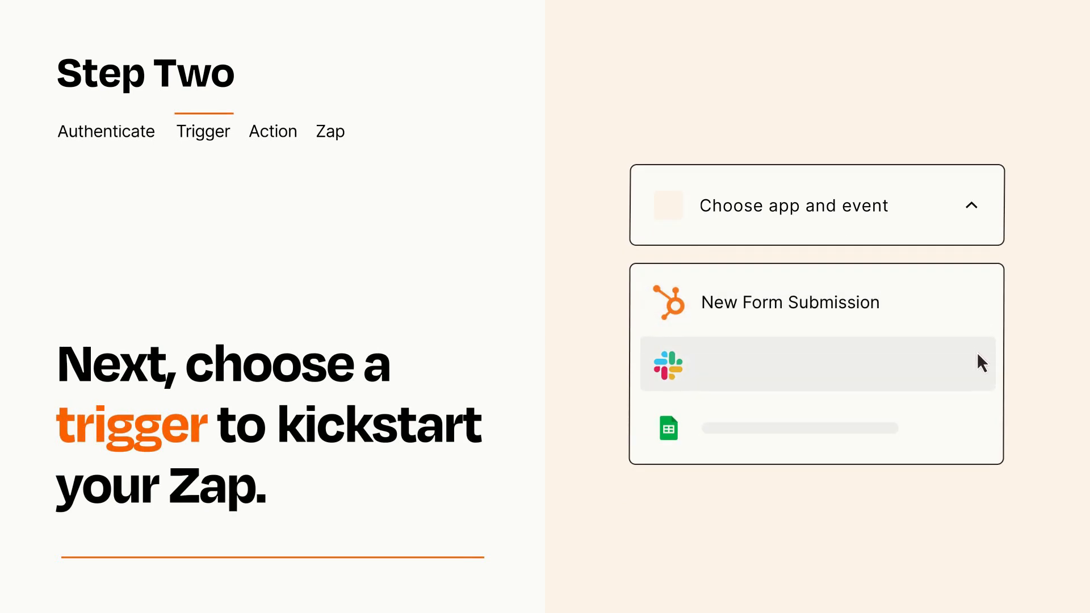
{"action": "mouse_move", "coordinate": [980, 432]}
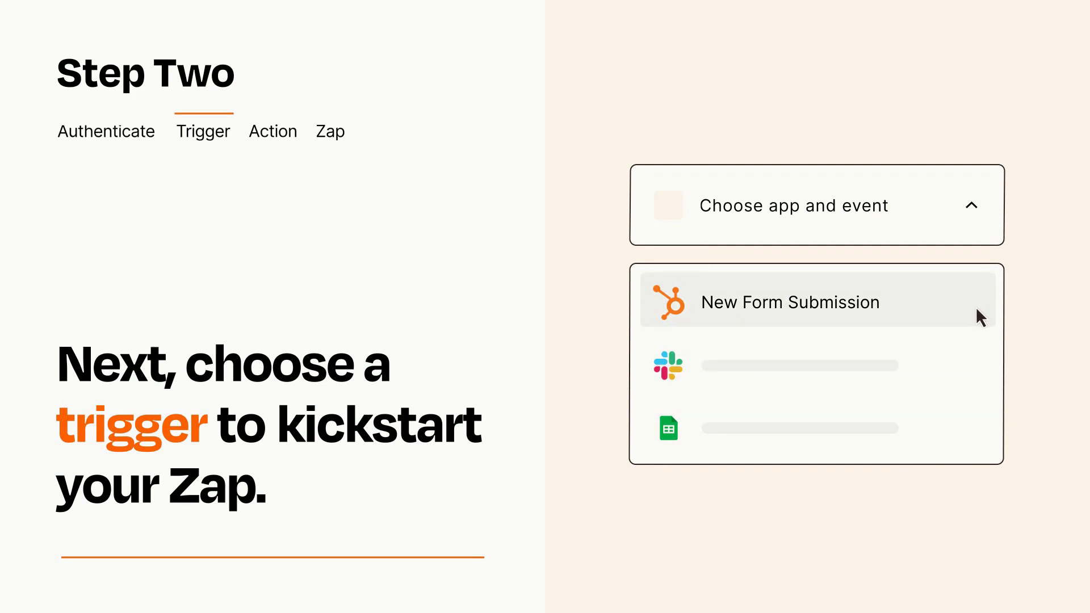
{"action": "left_click", "coordinate": [789, 302]}
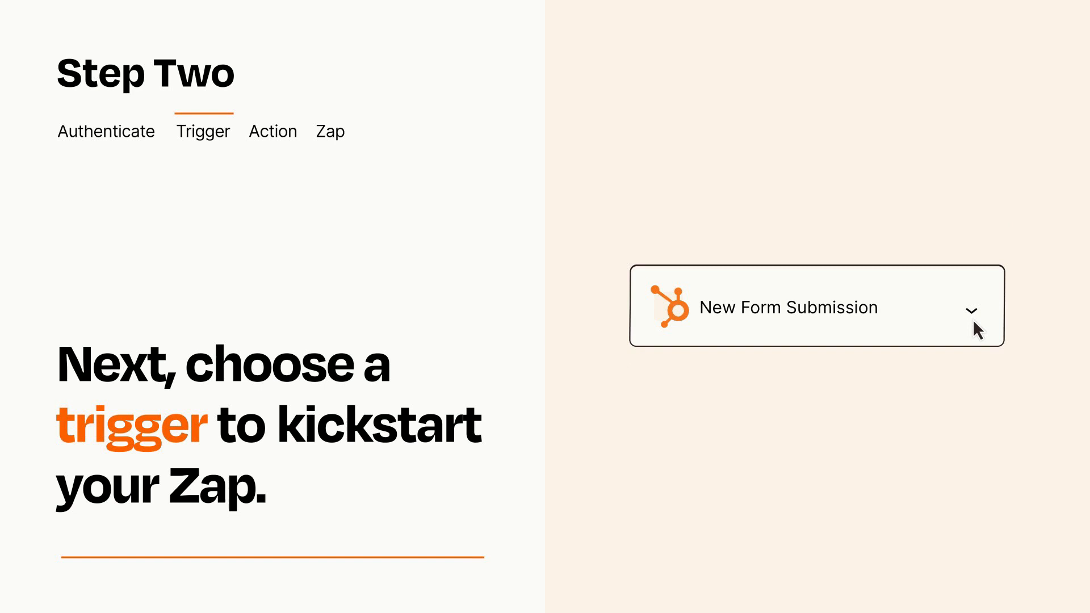
{"action": "mouse_move", "coordinate": [986, 327]}
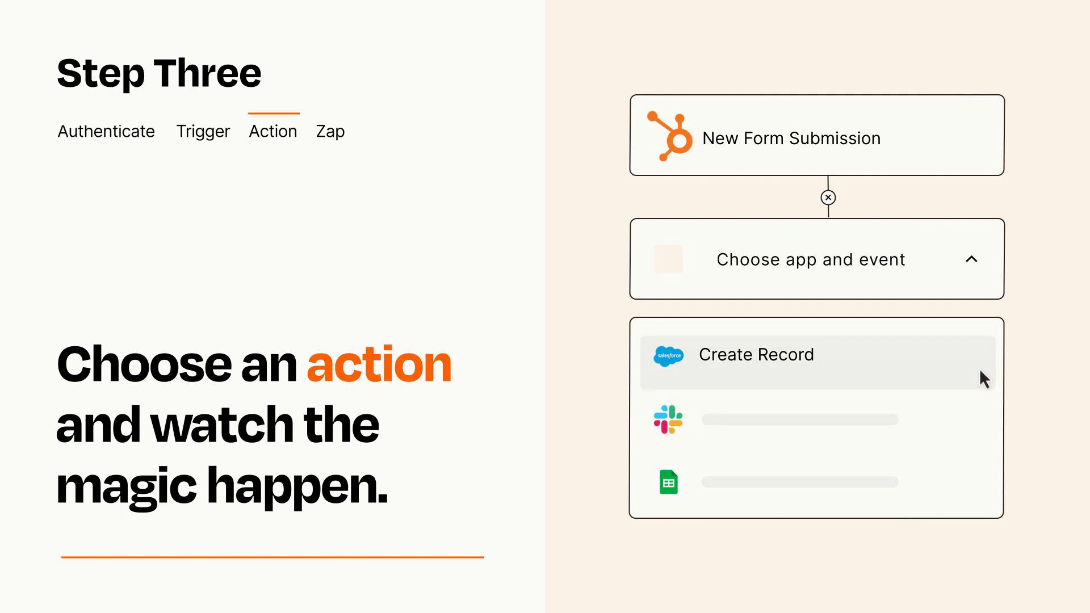
- Add a Salesforce Create Record action with Item and Details mapped from HubSpot data
{"action": "left_click", "coordinate": [757, 354]}
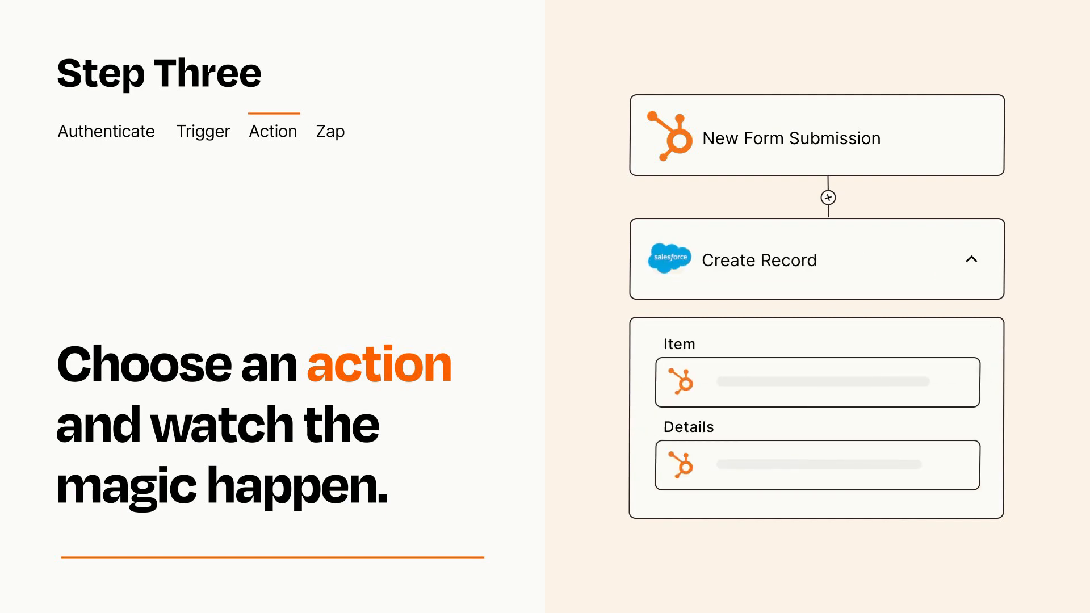
{"action": "left_click", "coordinate": [973, 260]}
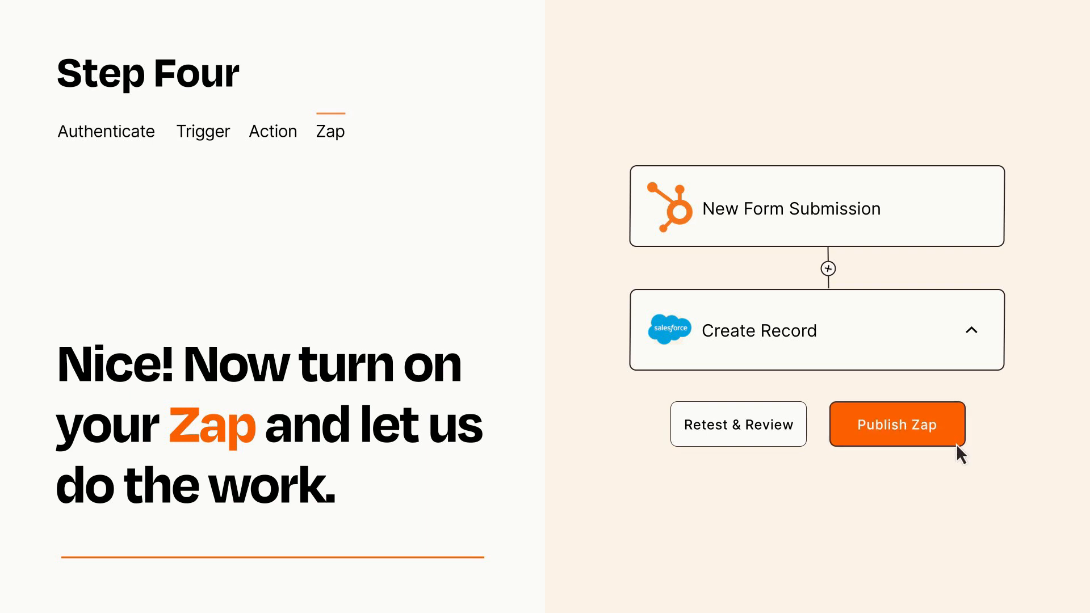
- Publish the HubSpot-to-Salesforce Zap so it is turned on
{"action": "left_click", "coordinate": [896, 424]}
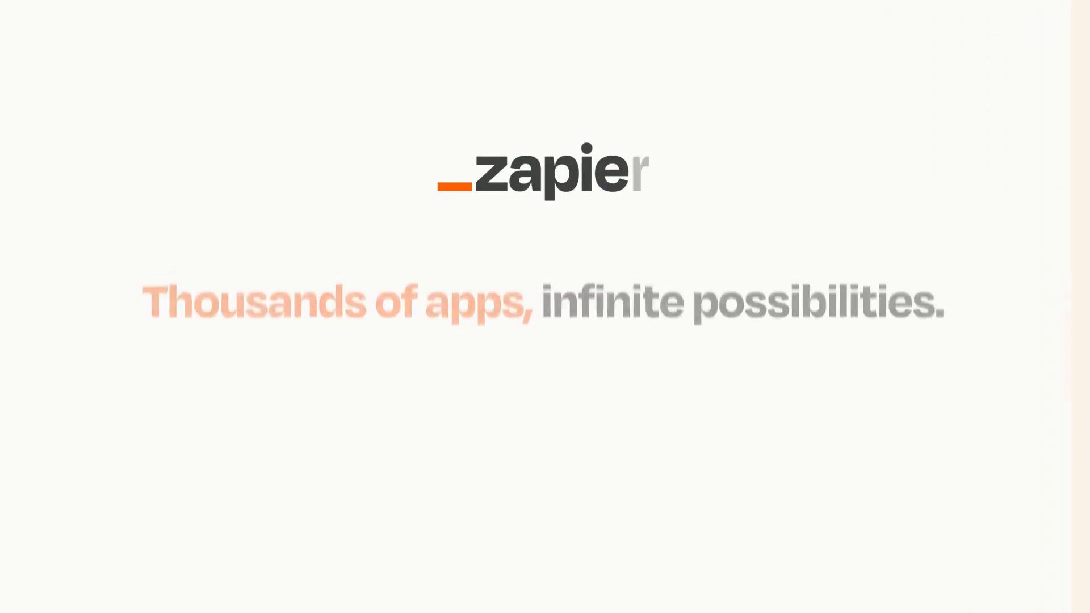